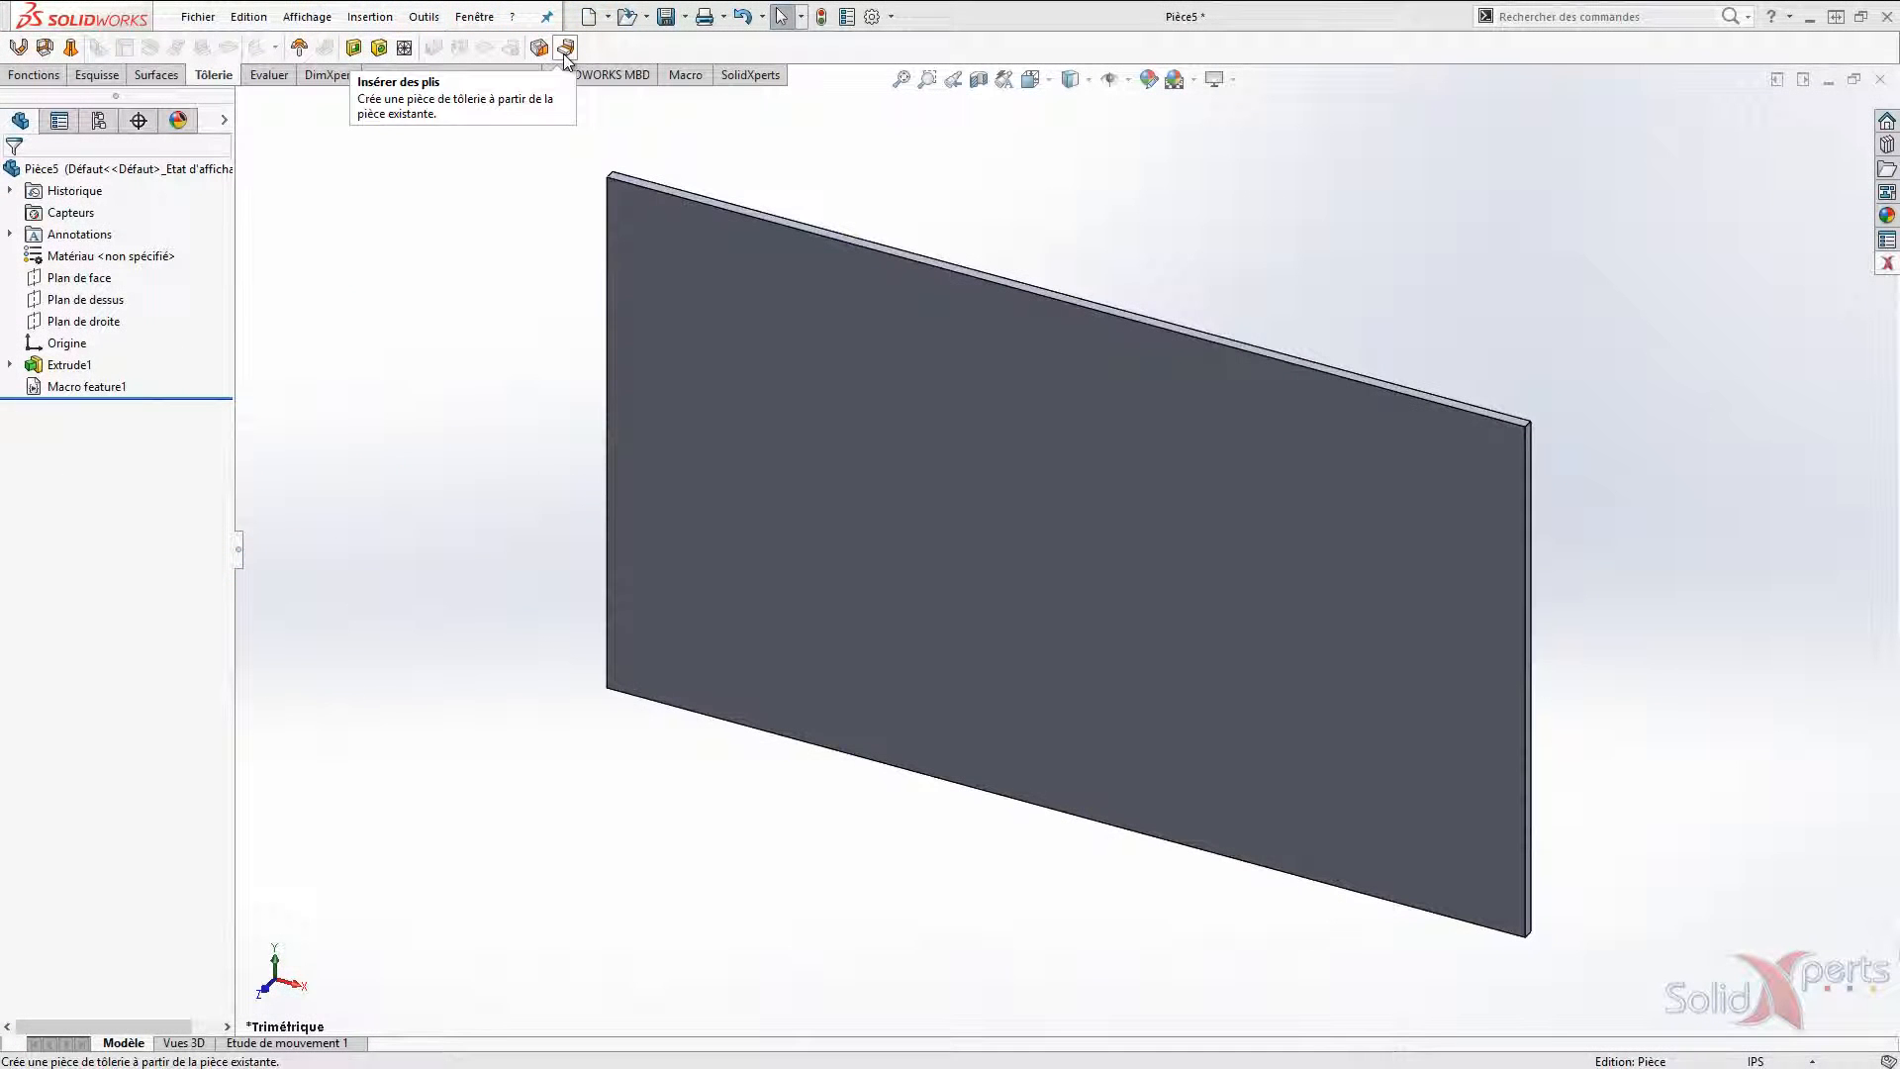
# - Insert bends on the extruded plate and acknowledge the switched-to-sheet-metal warning
pyautogui.click(563, 48)
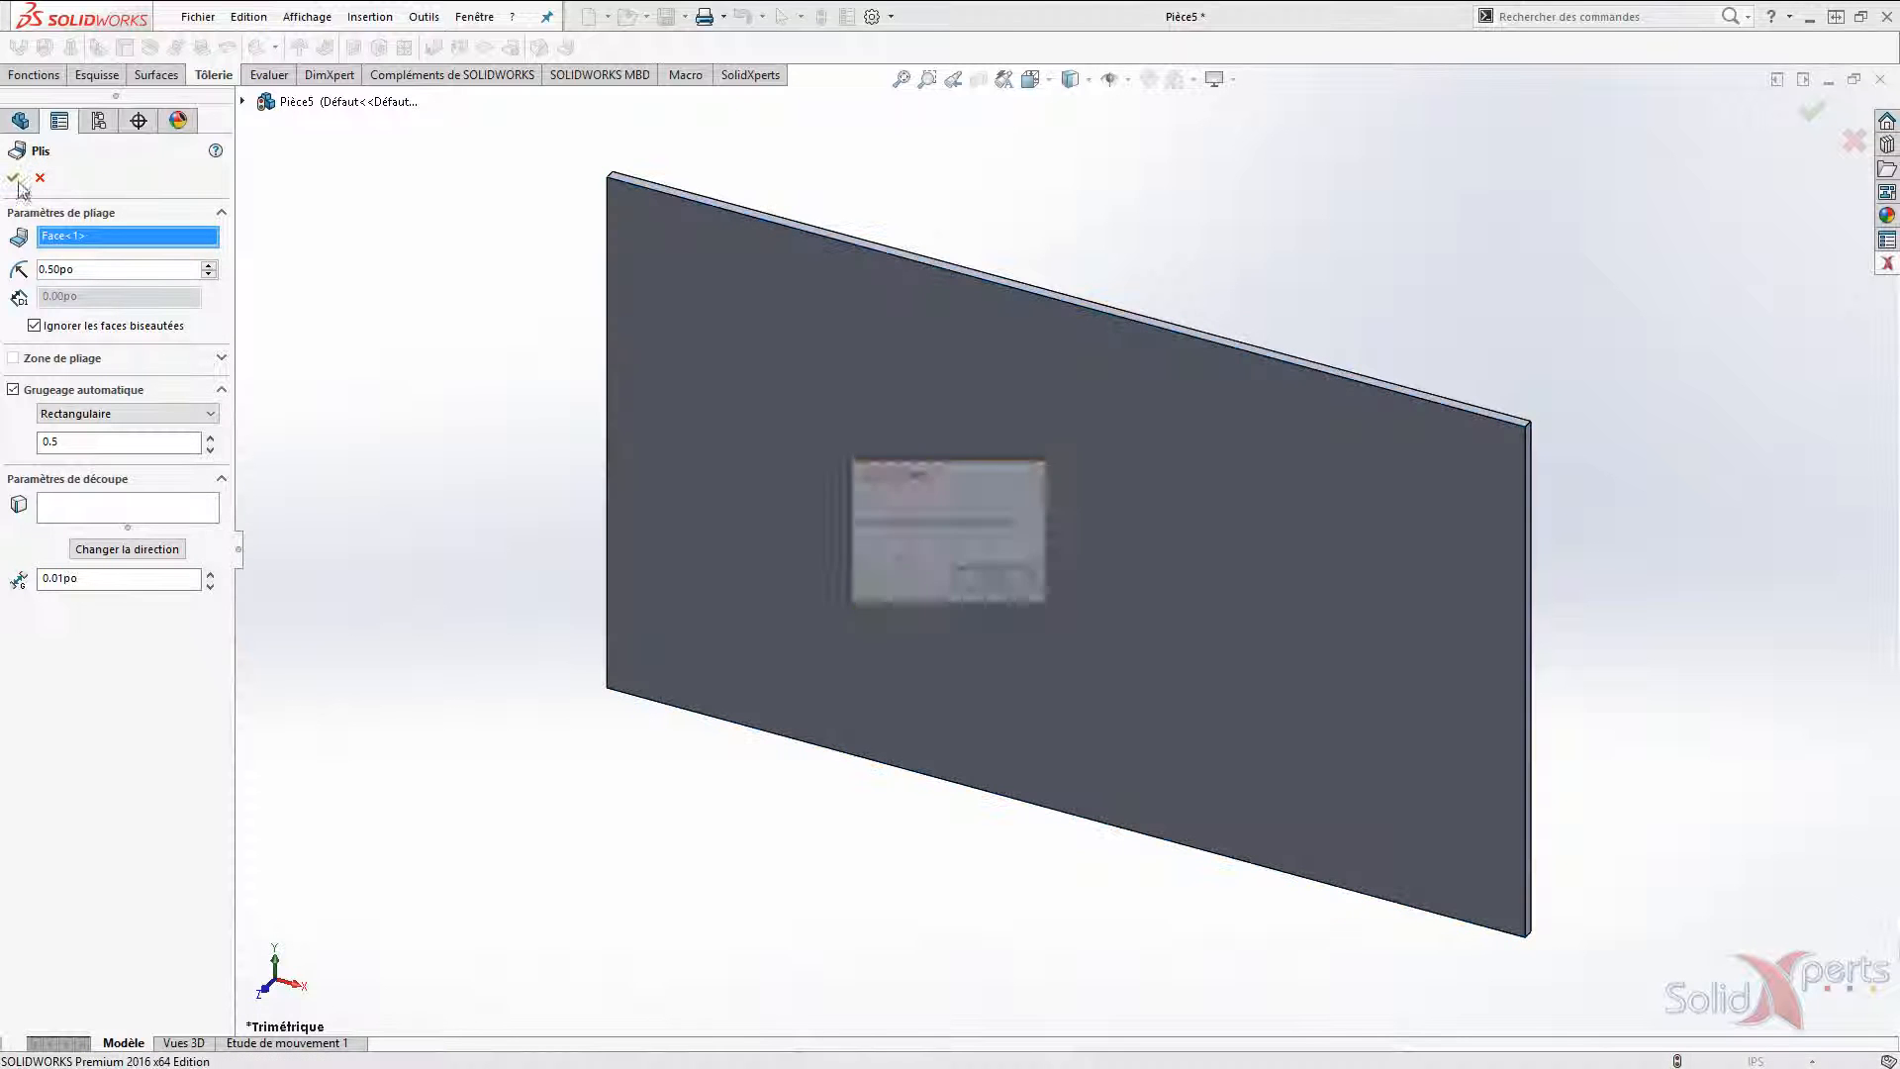
pyautogui.click(11, 178)
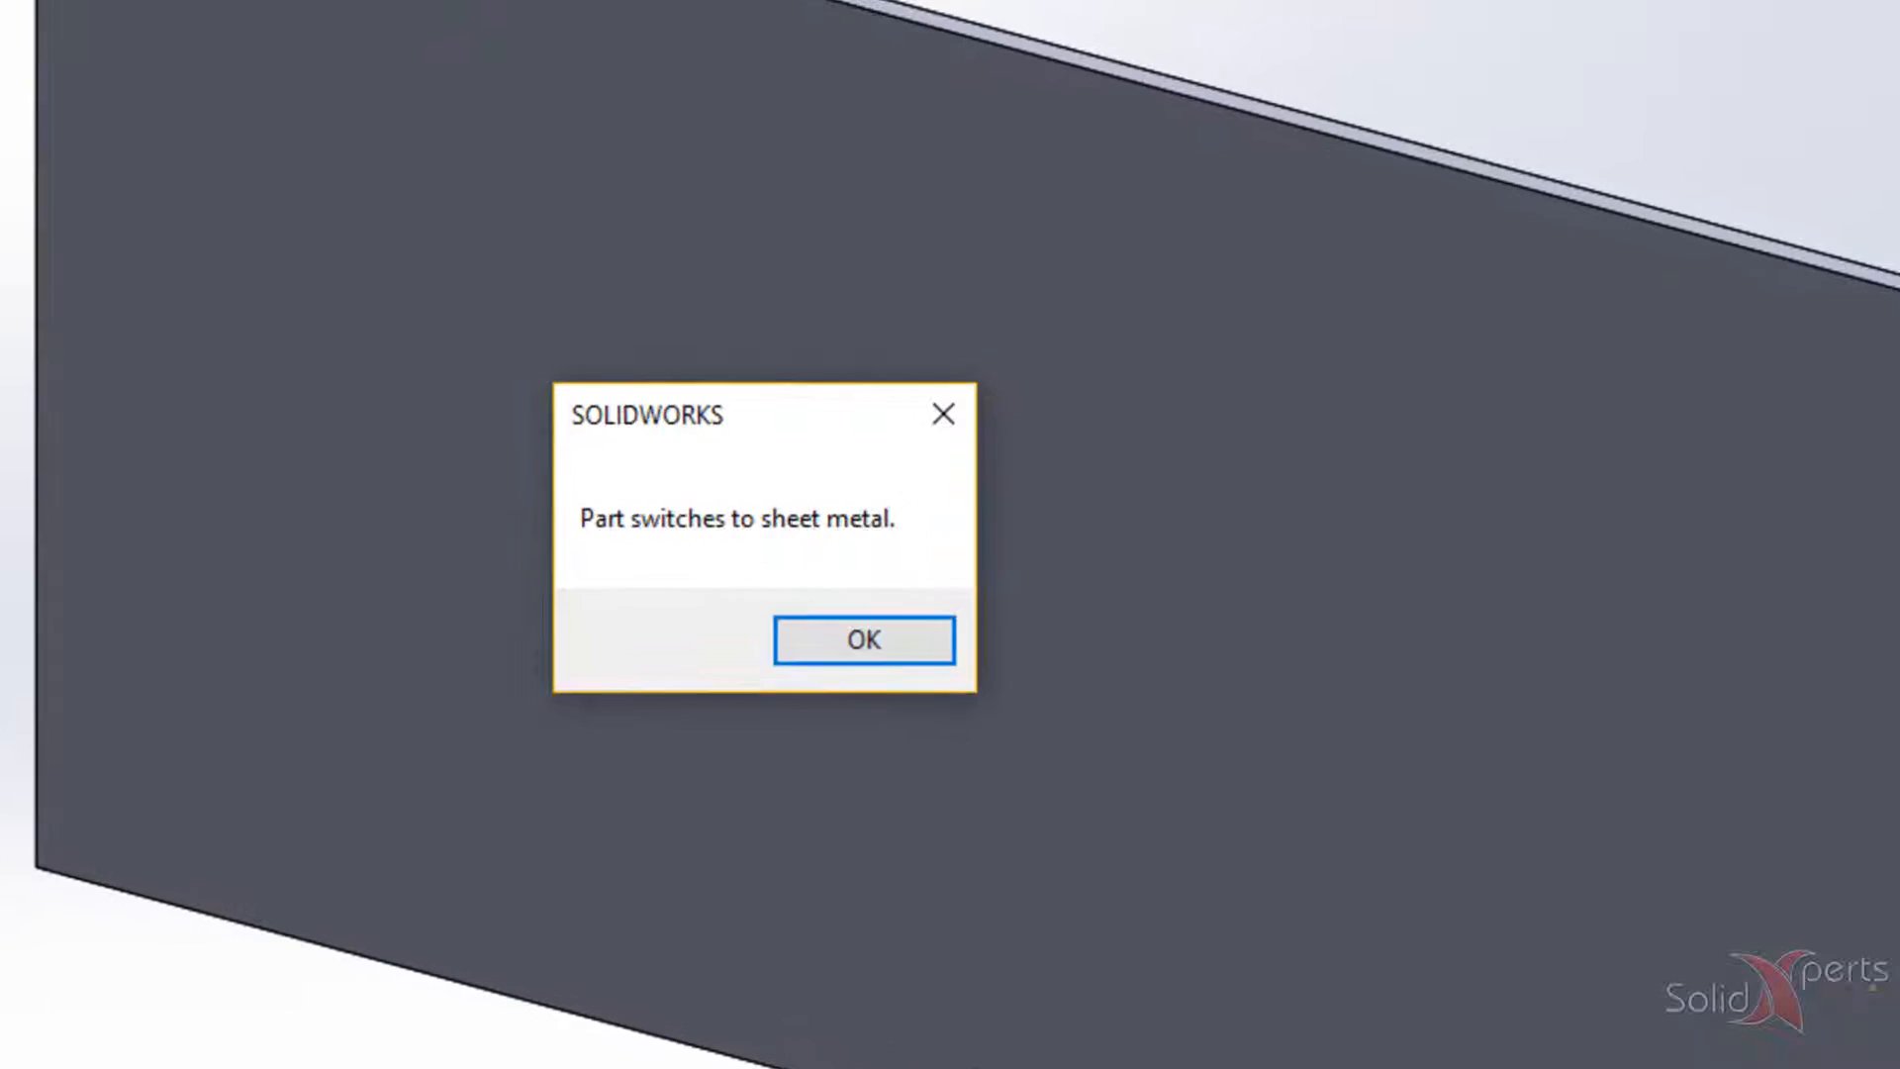
pyautogui.click(863, 640)
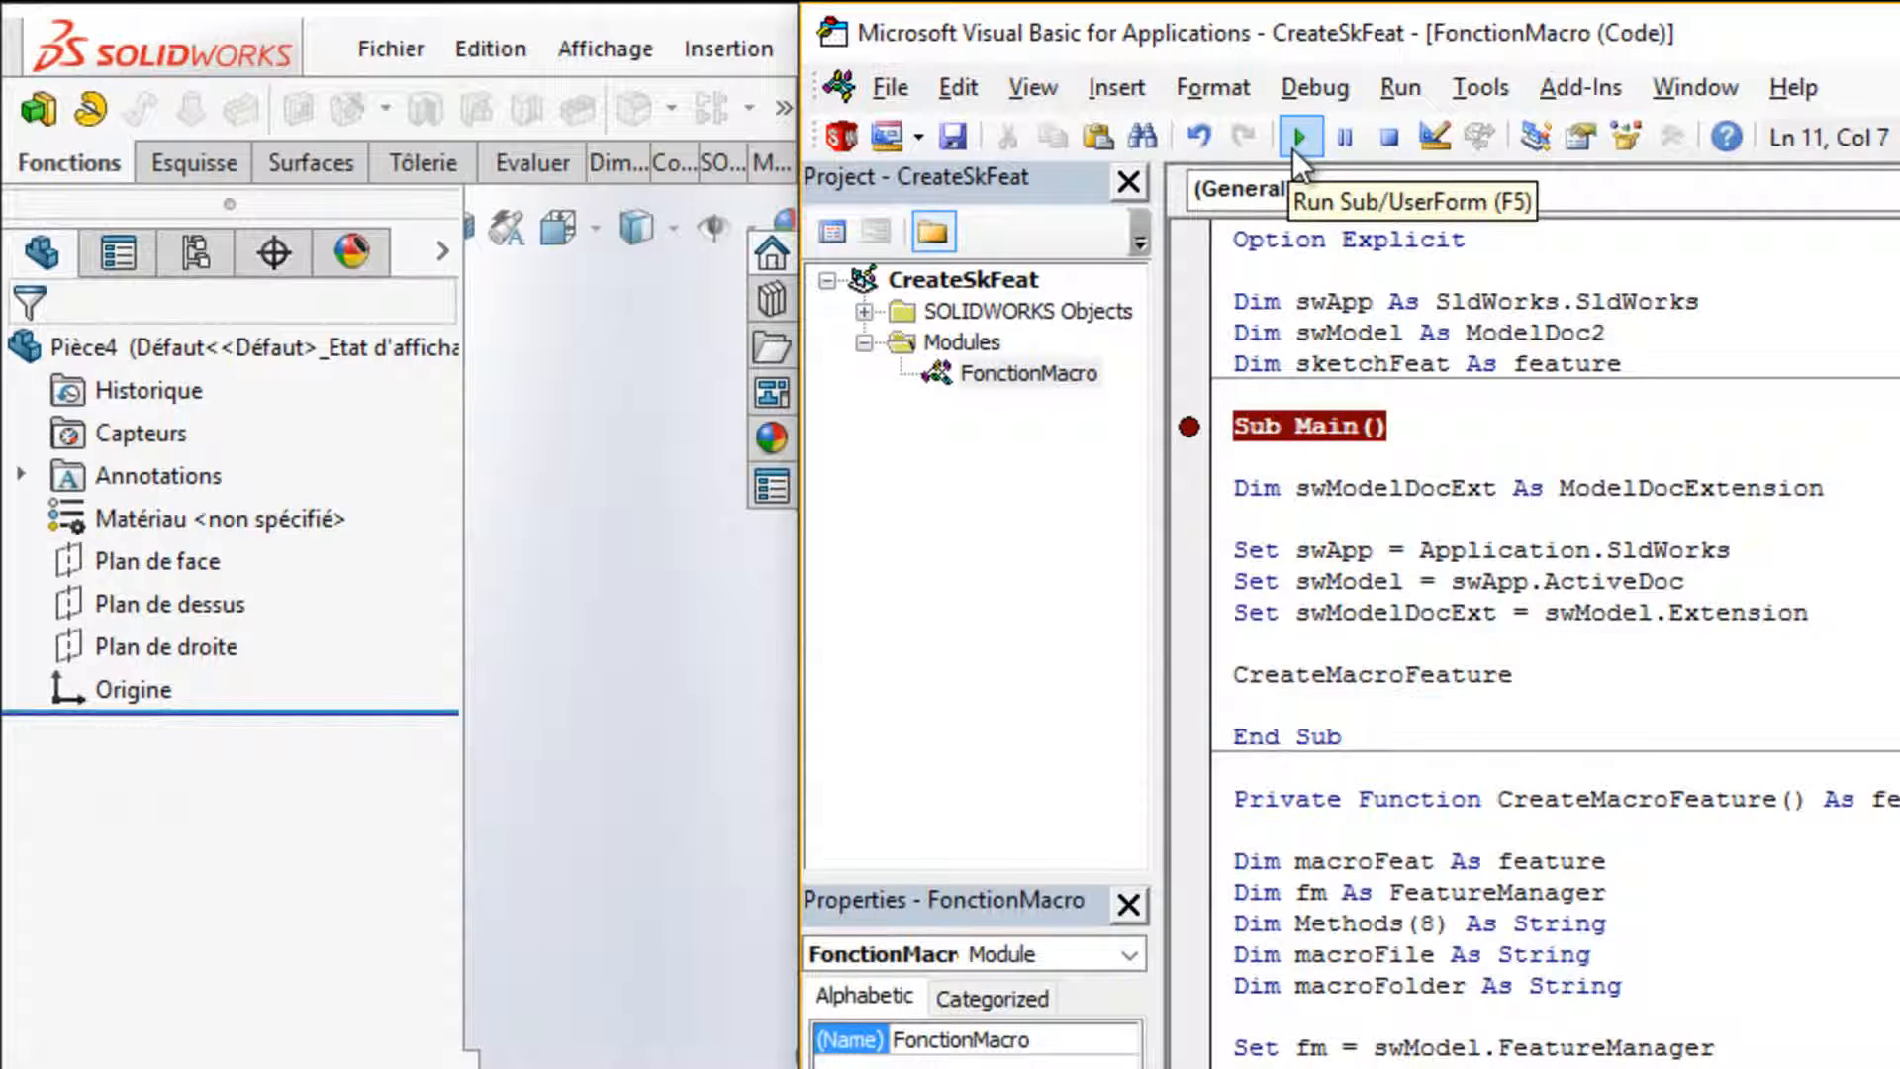
# - Run the macro from Sub Main, resuming past the breakpoint to add Fonction macro1
pyautogui.click(1297, 134)
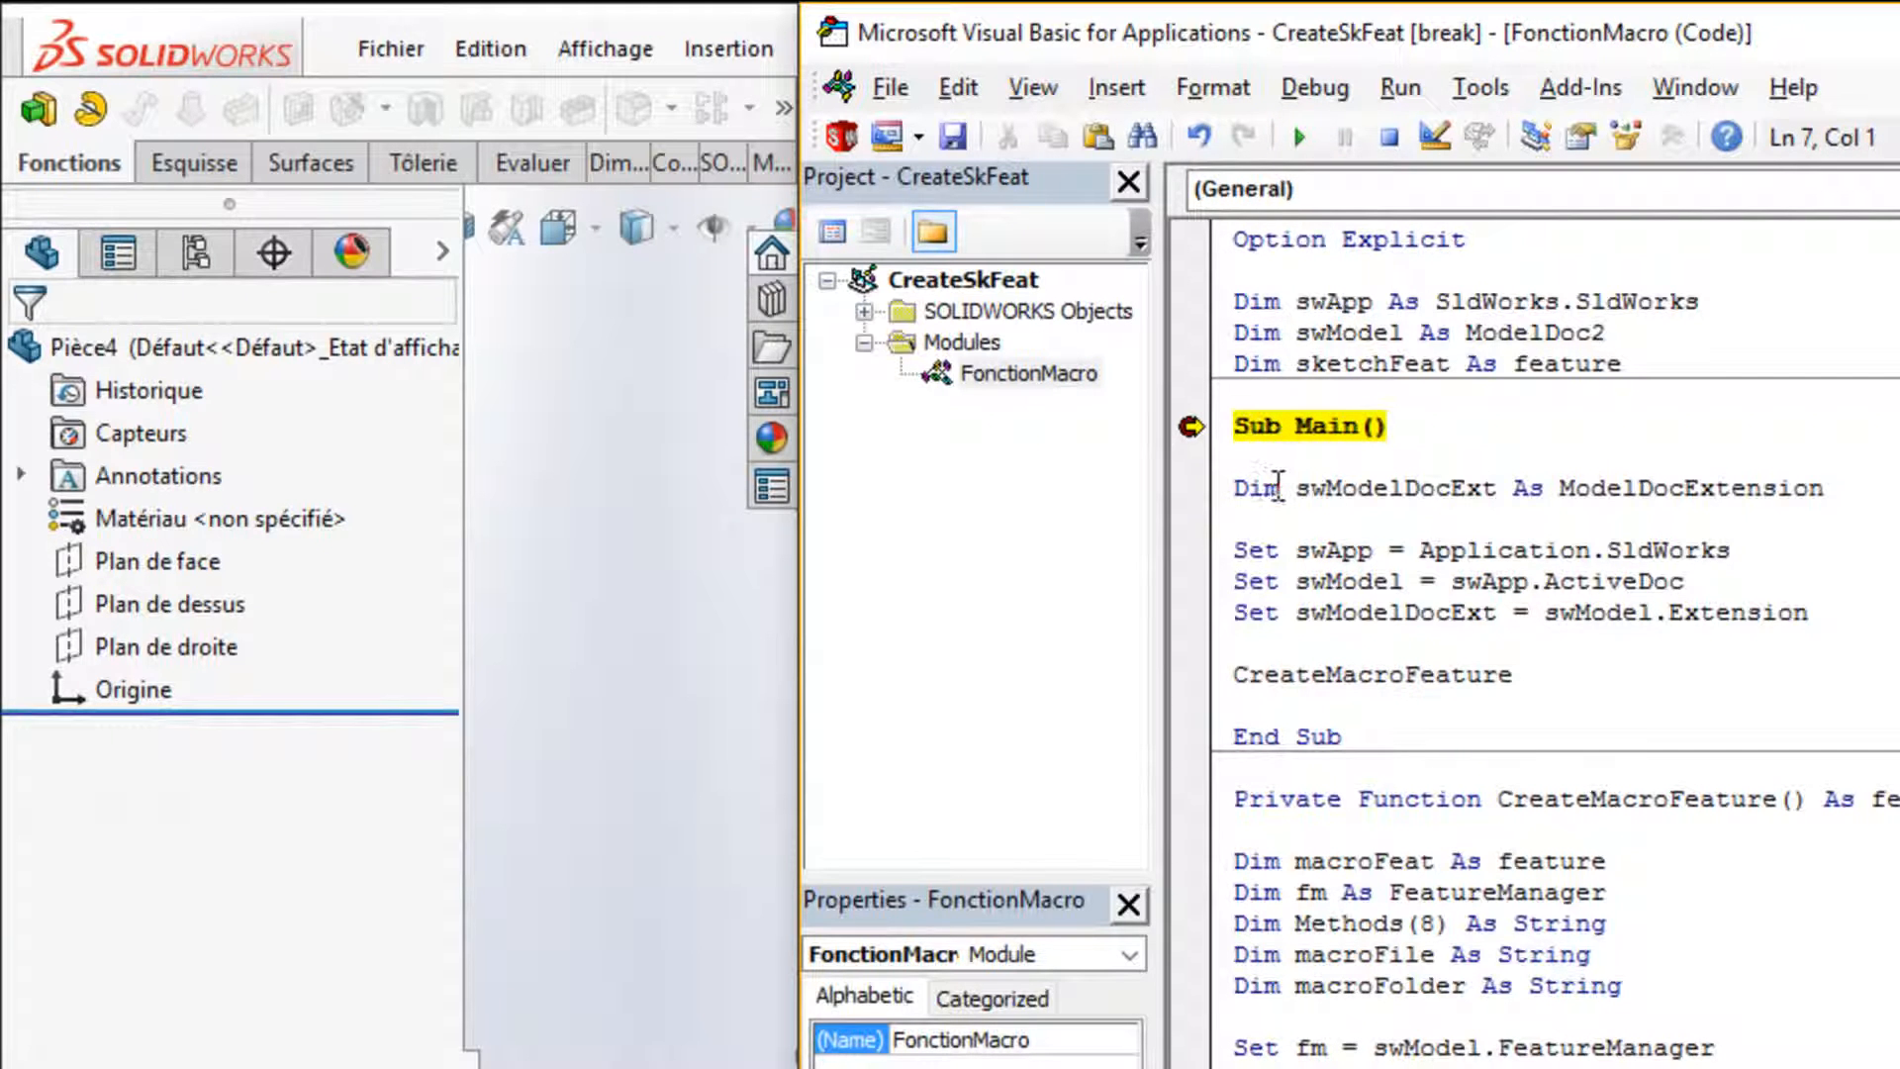
pyautogui.click(1298, 135)
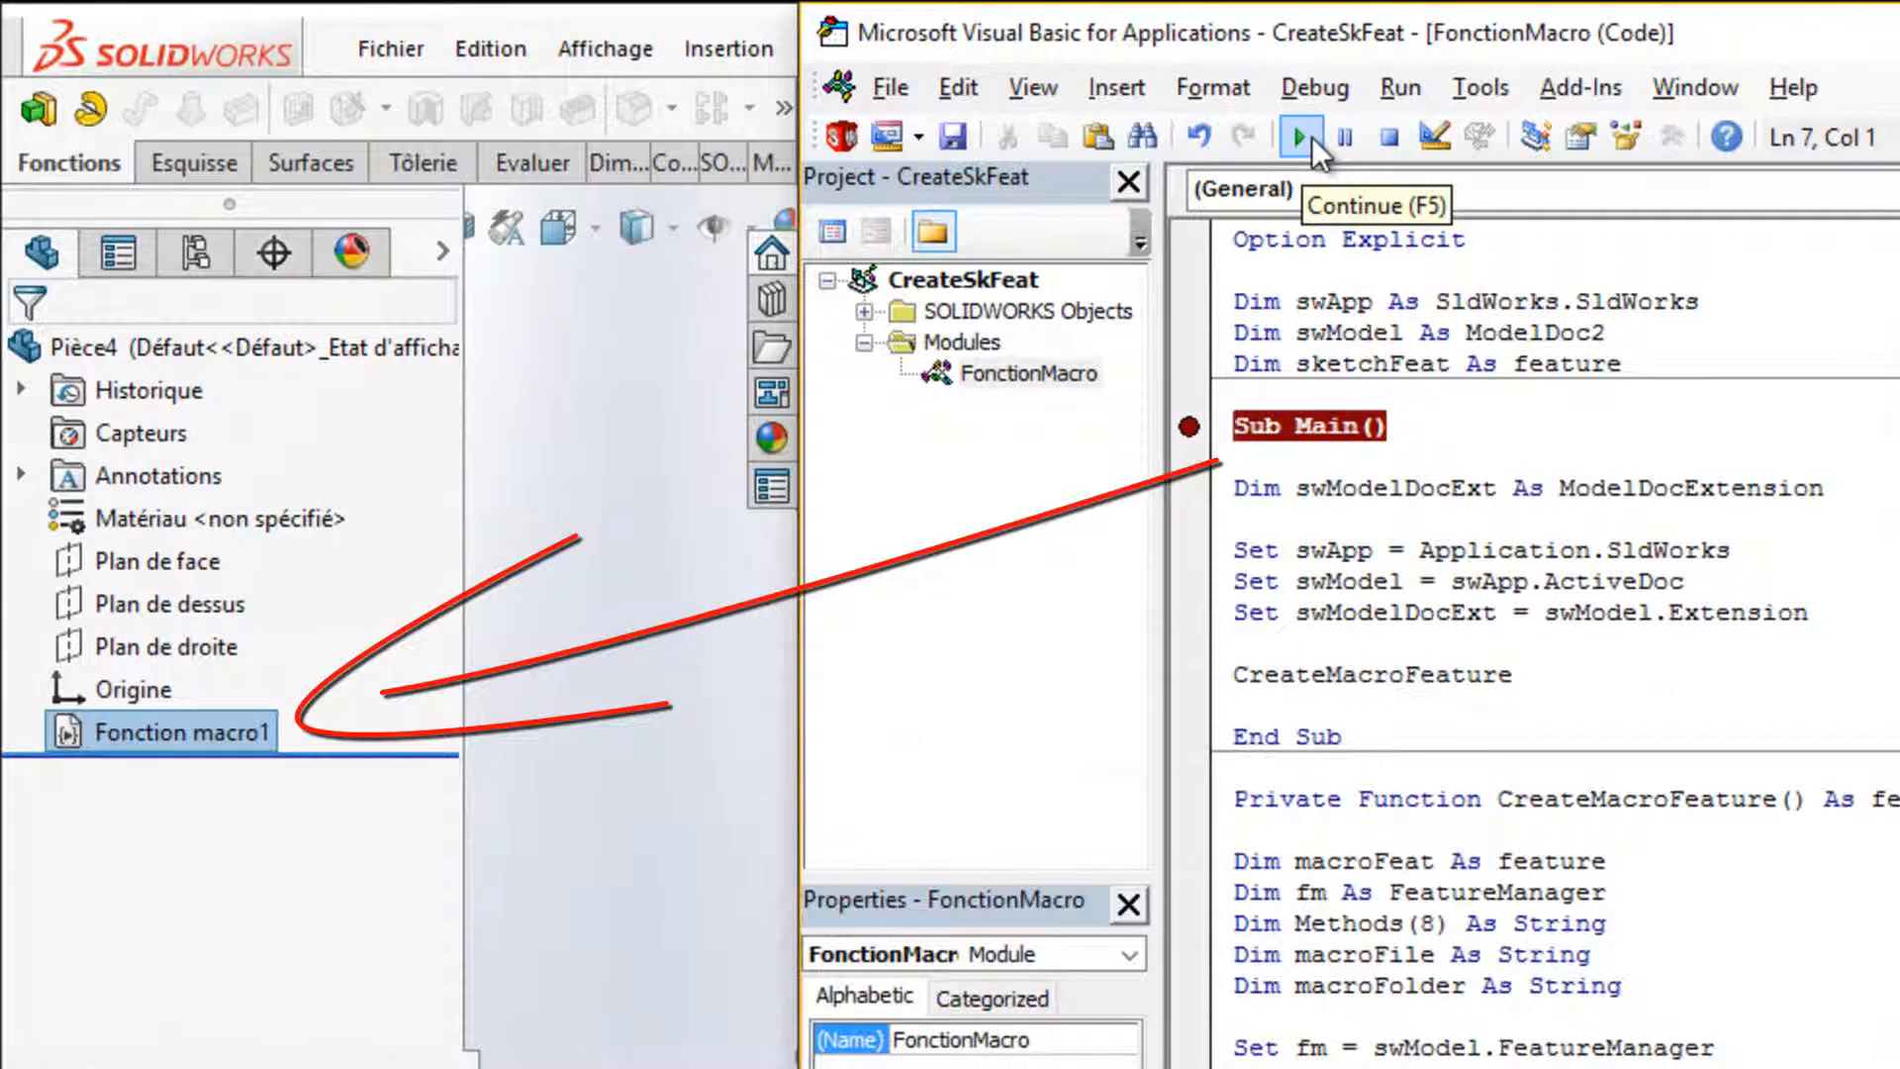
pyautogui.click(1301, 135)
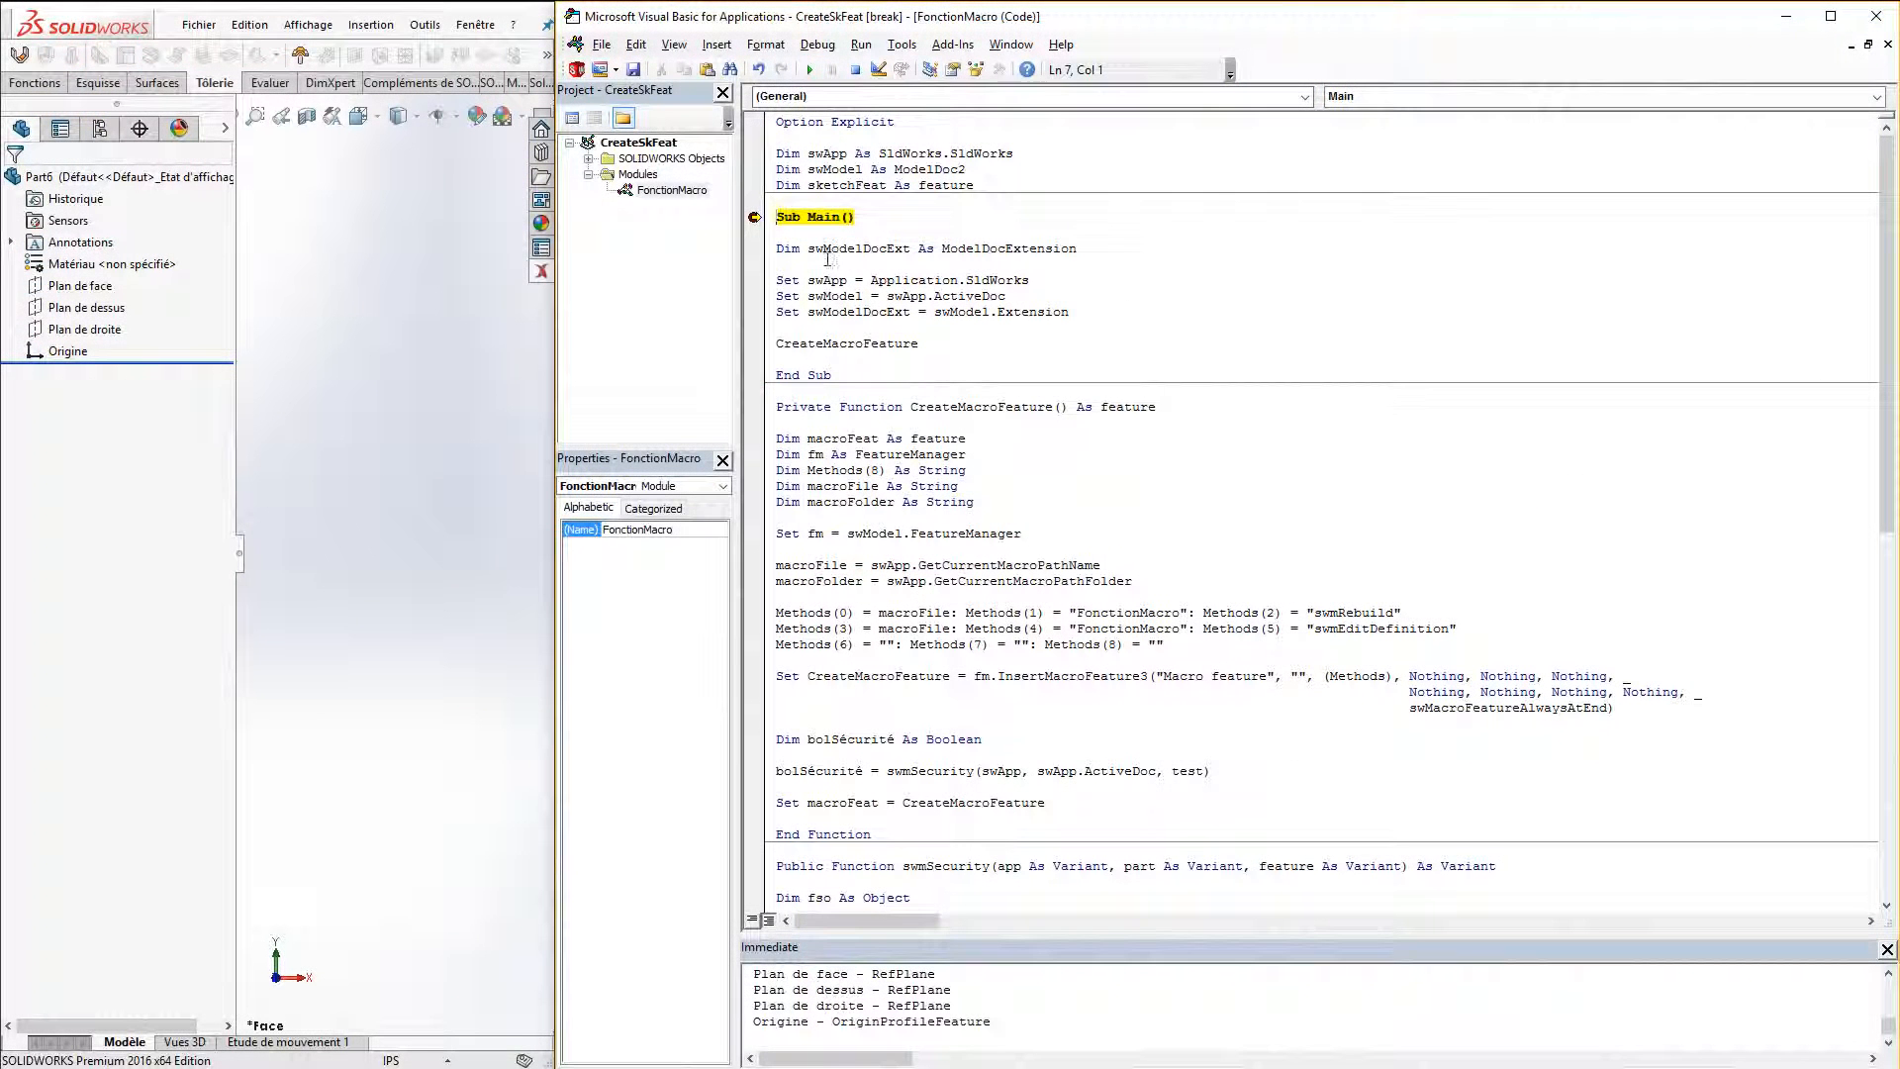
pyautogui.moveTo(810, 69)
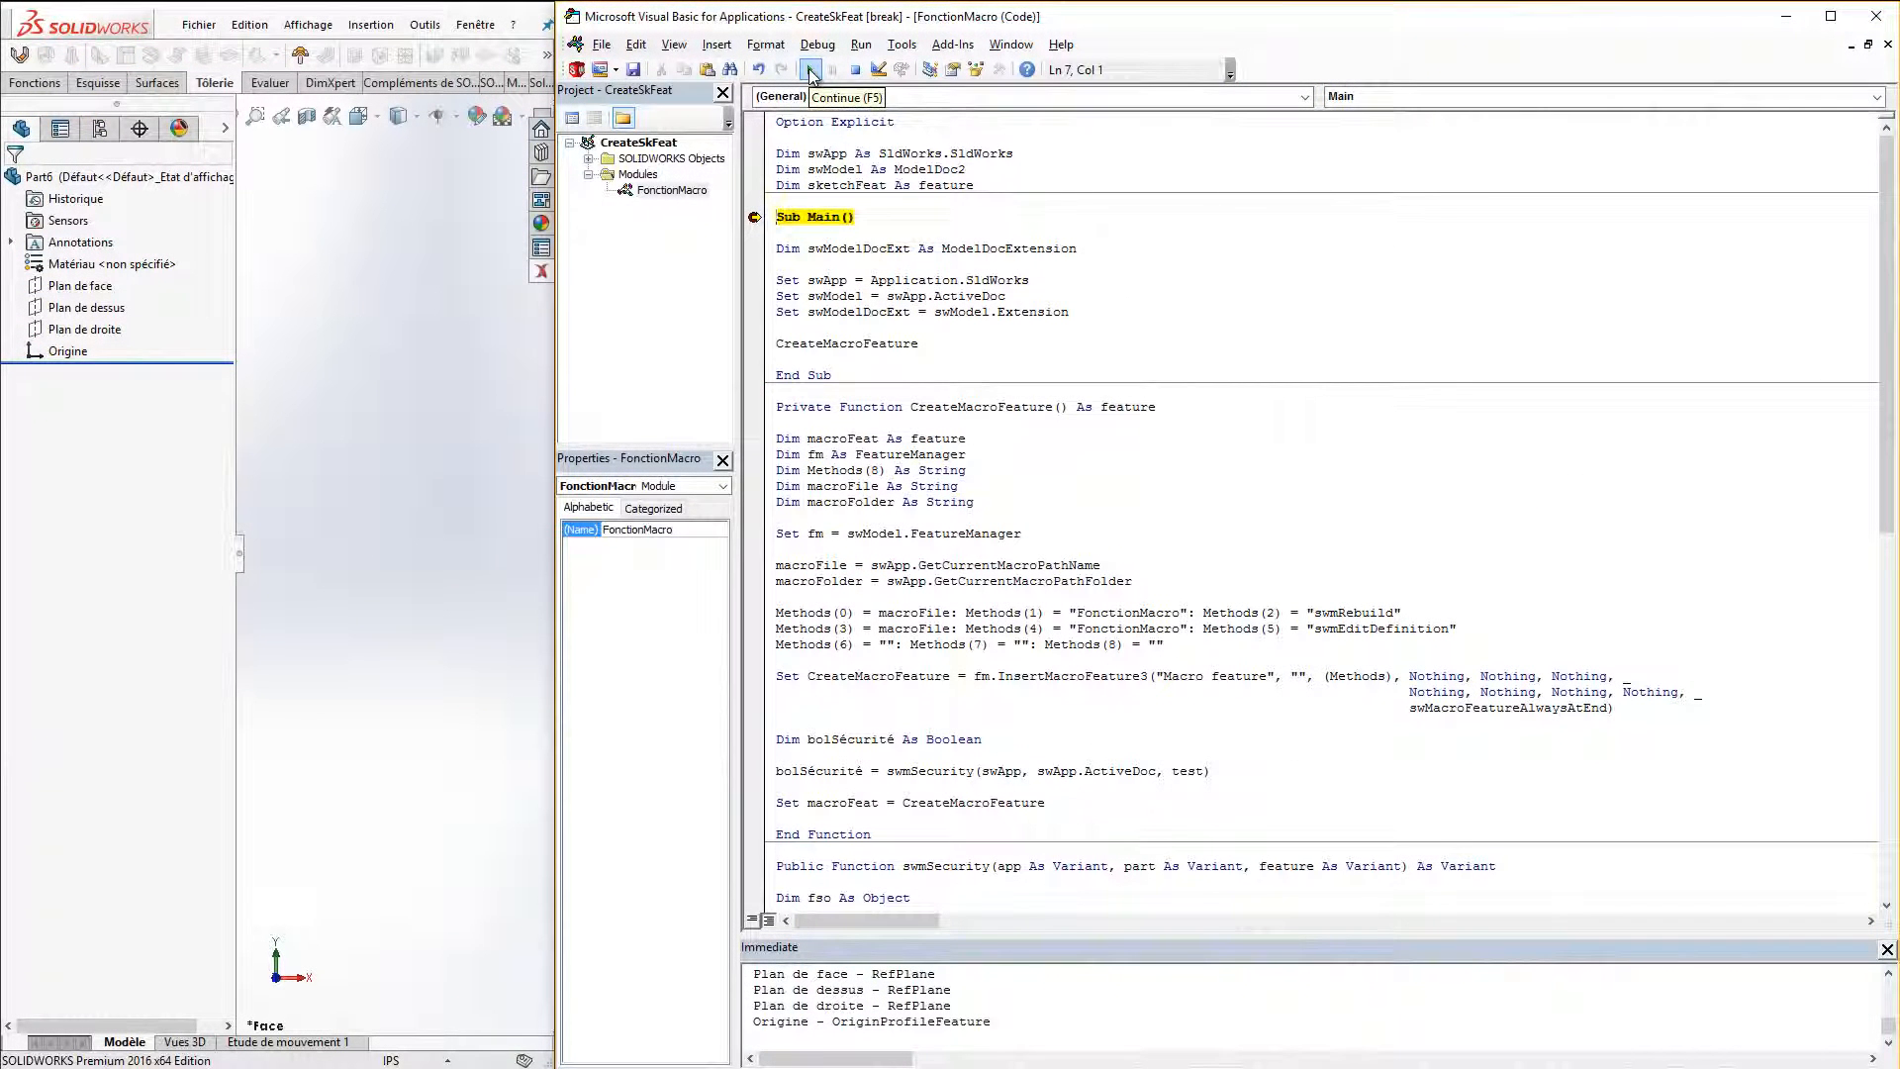
# - Resume the paused macro so it completes and lists the part's features in the Immediate window
pyautogui.click(810, 69)
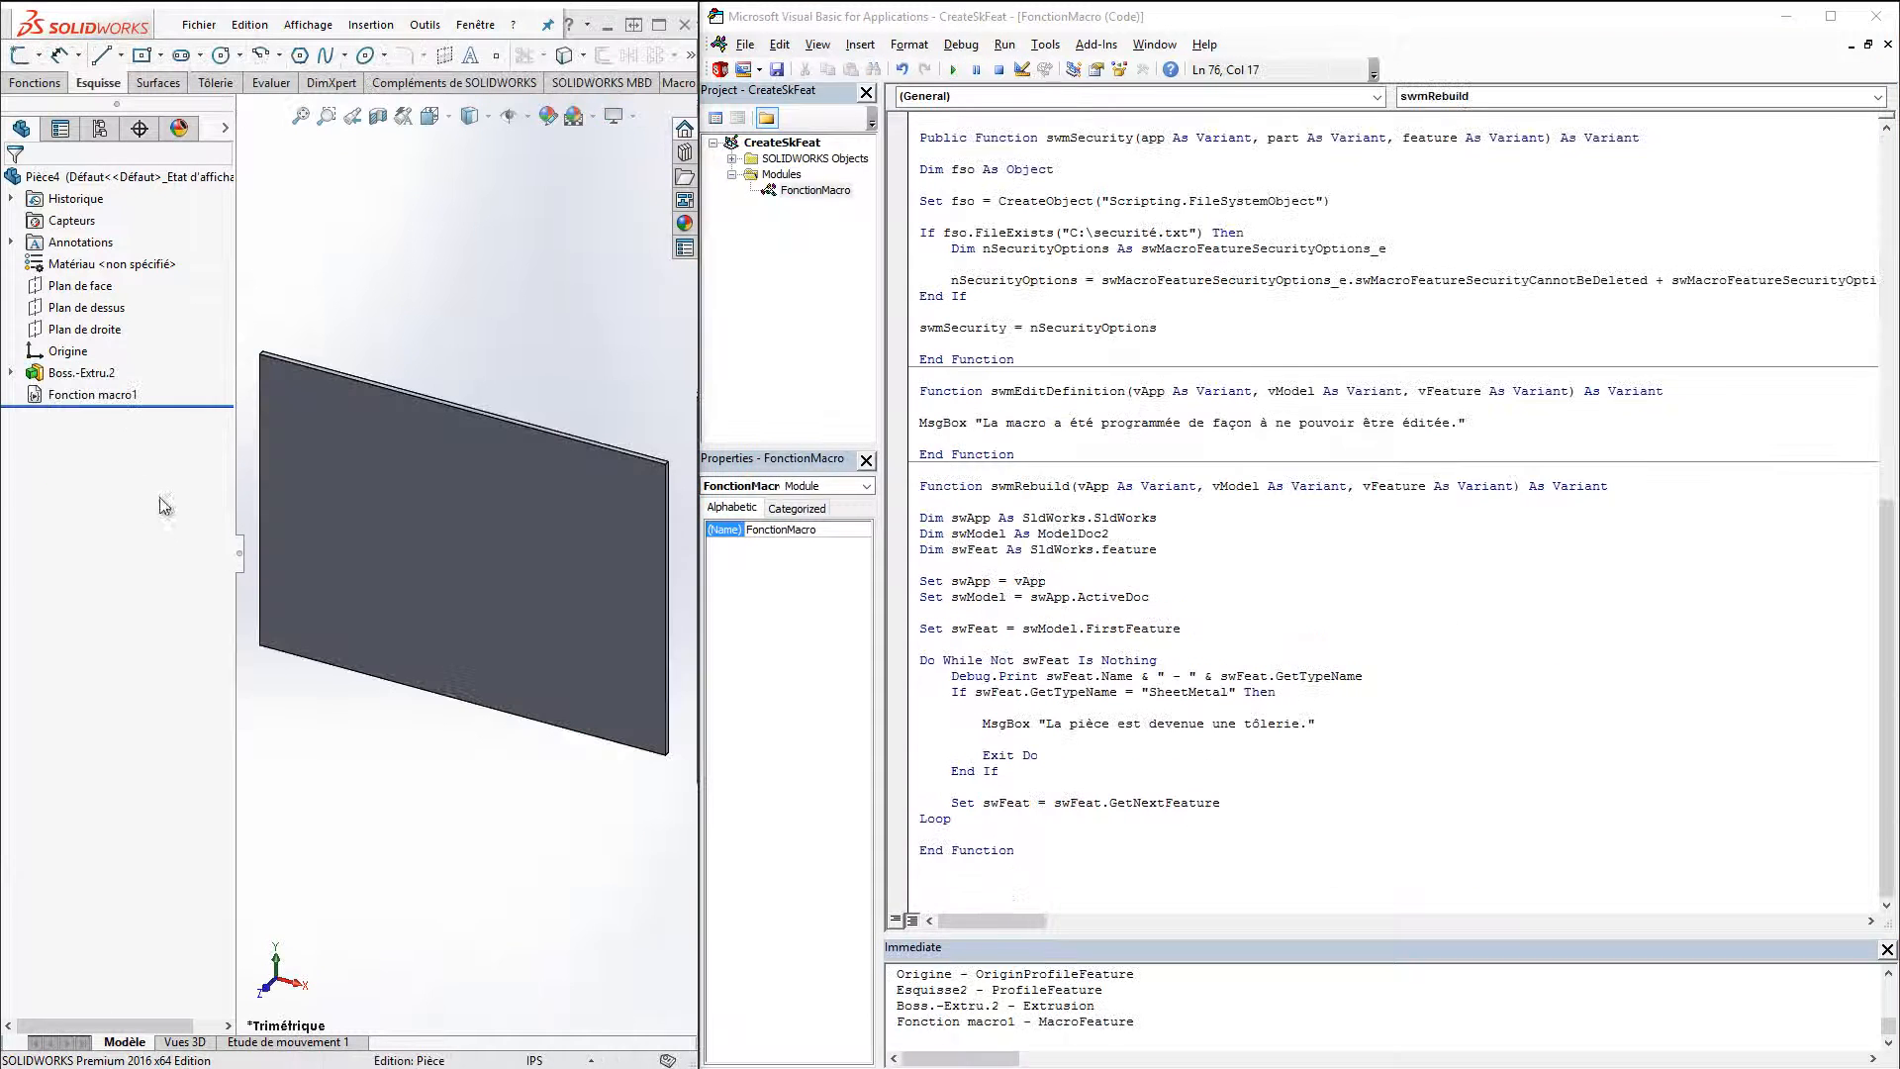
# - Try editing Fonction macro1 and dismiss the cannot-be-edited notice
pyautogui.rightClick(92, 395)
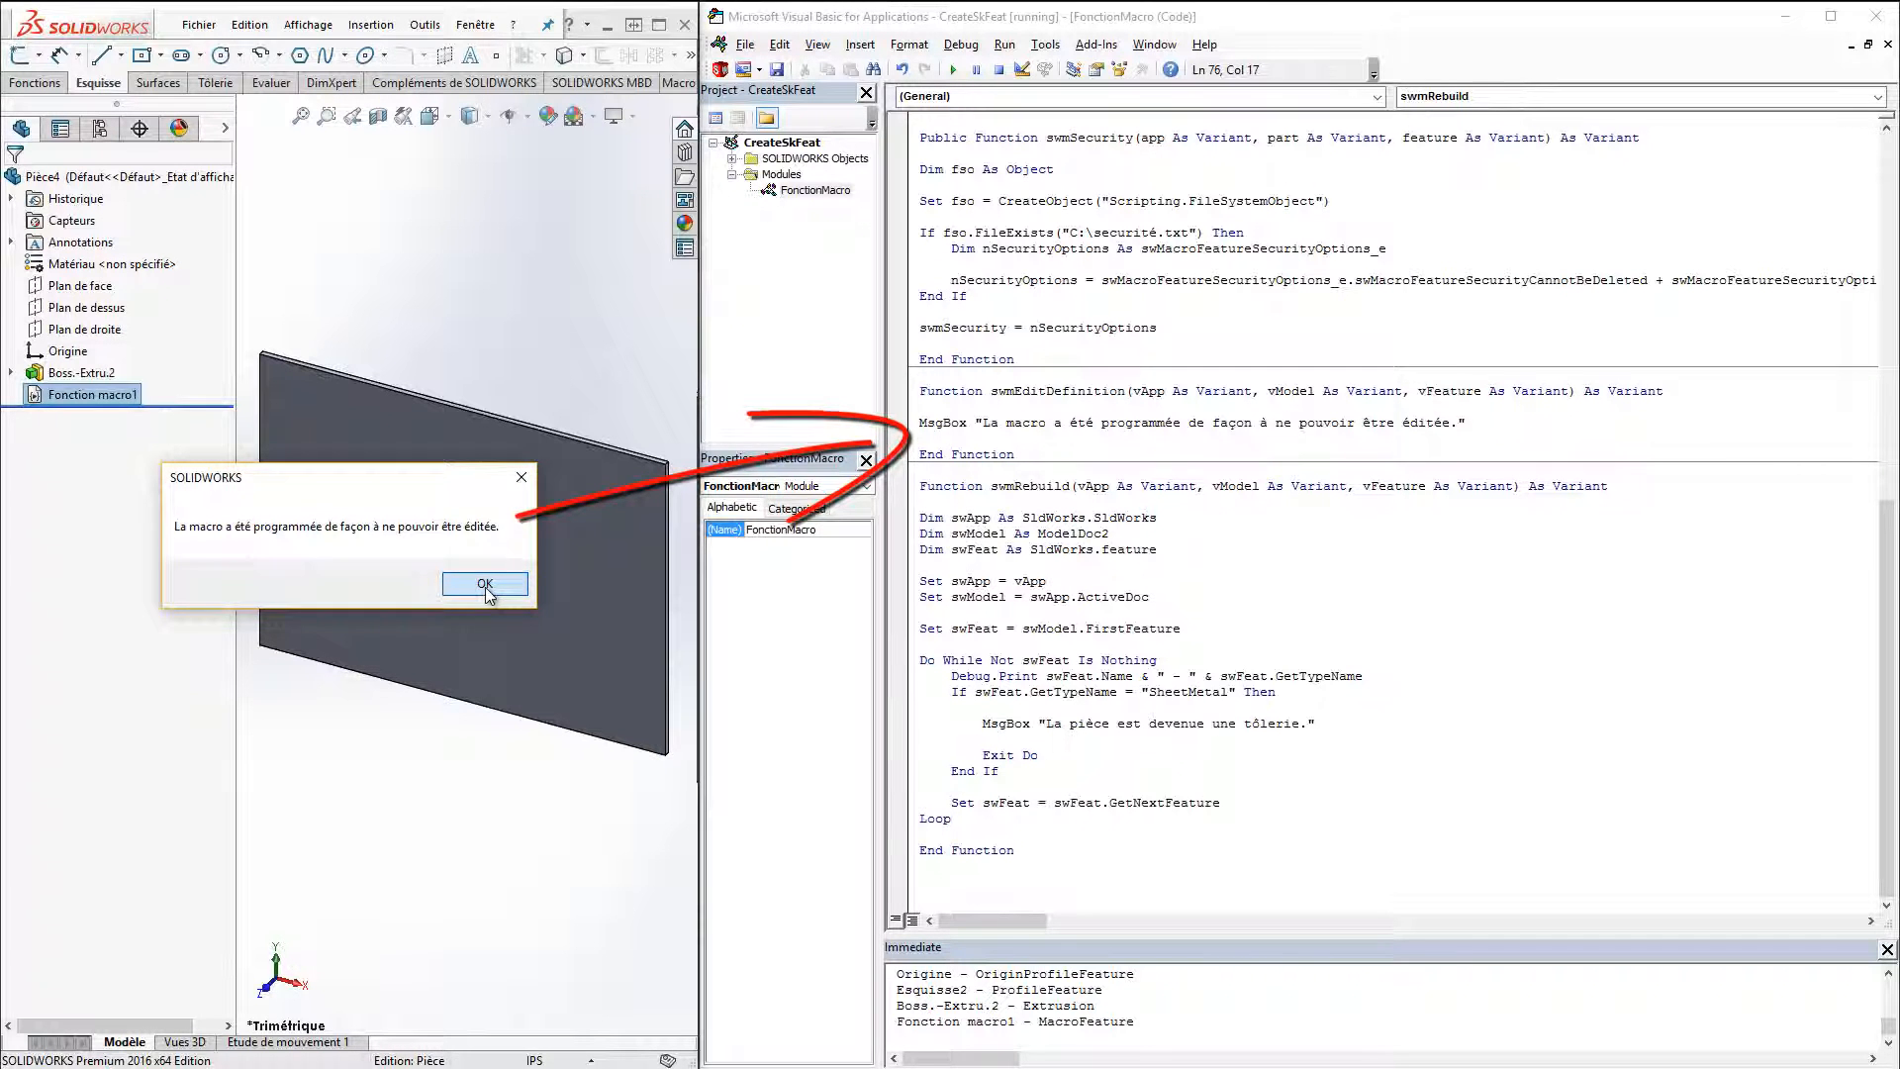
pyautogui.click(484, 585)
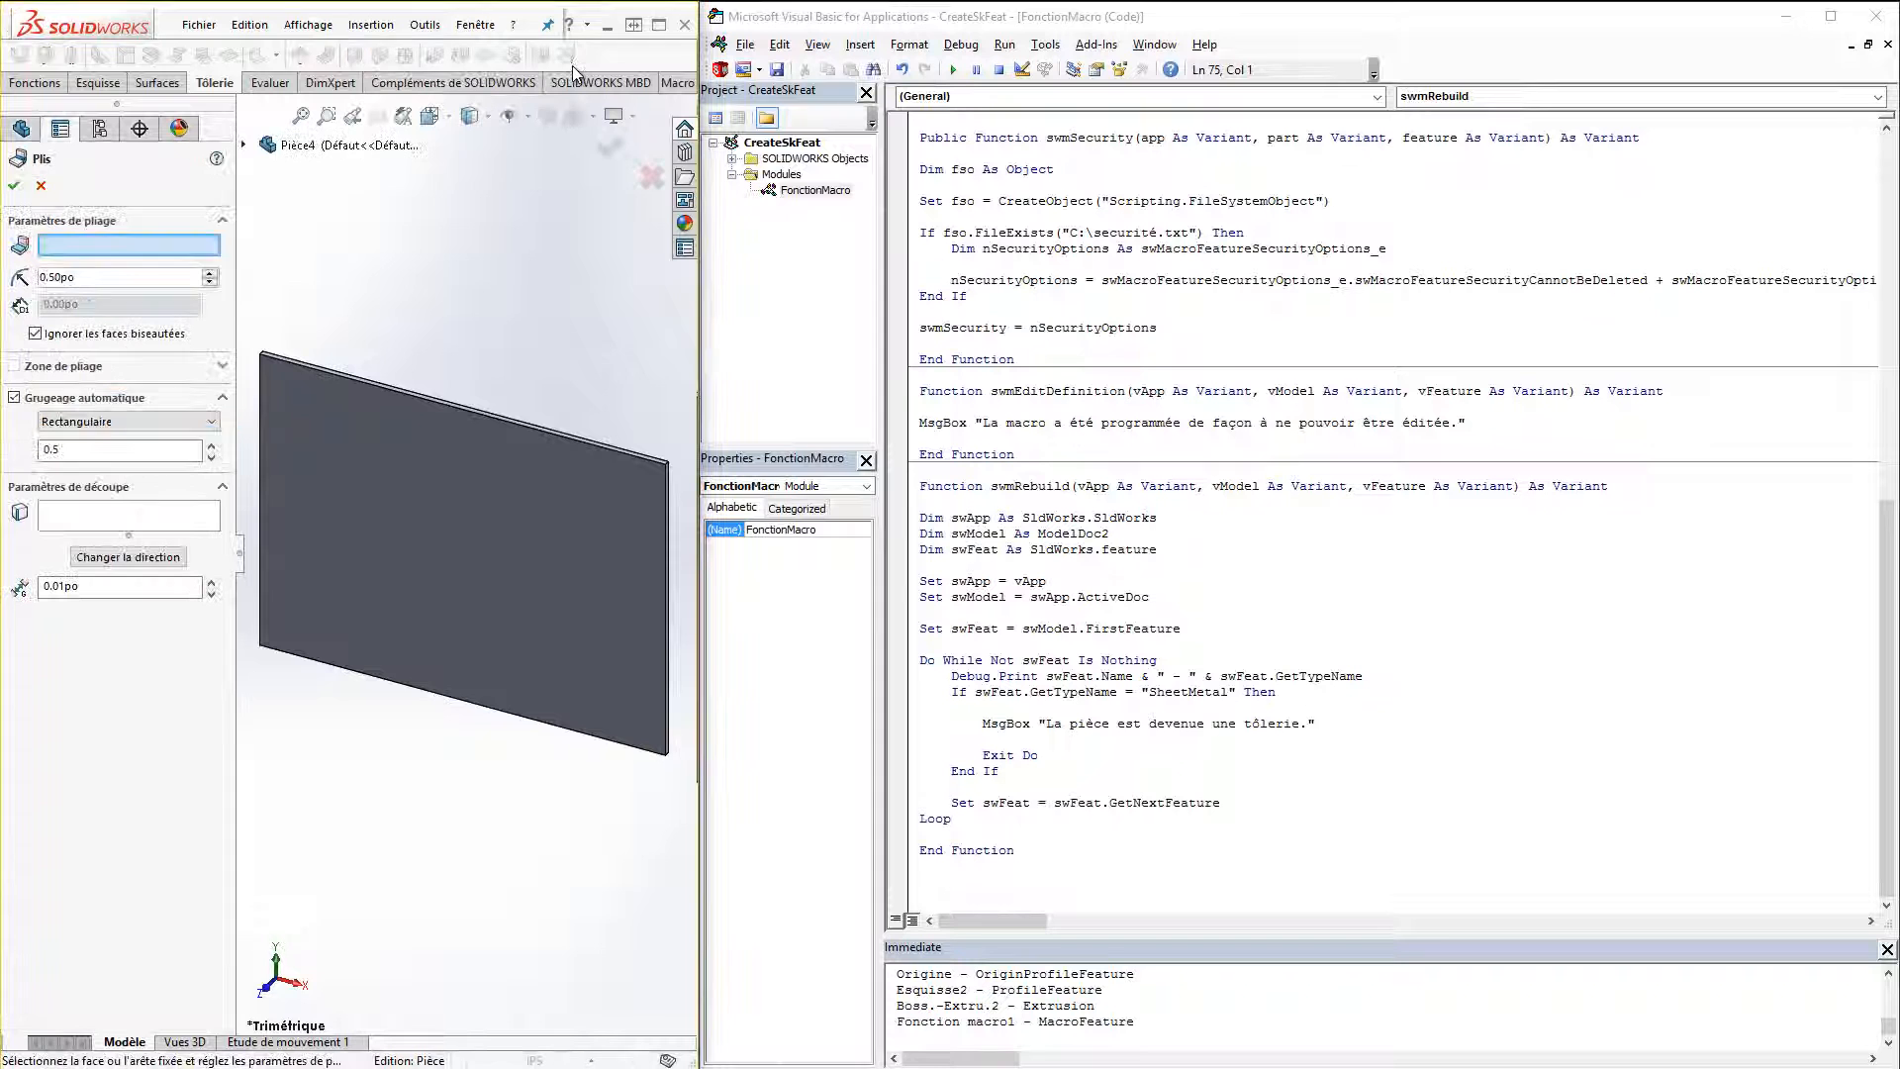
# - Apply bends with the plate face as fixed face and acknowledge the sheet-metal message
pyautogui.click(461, 545)
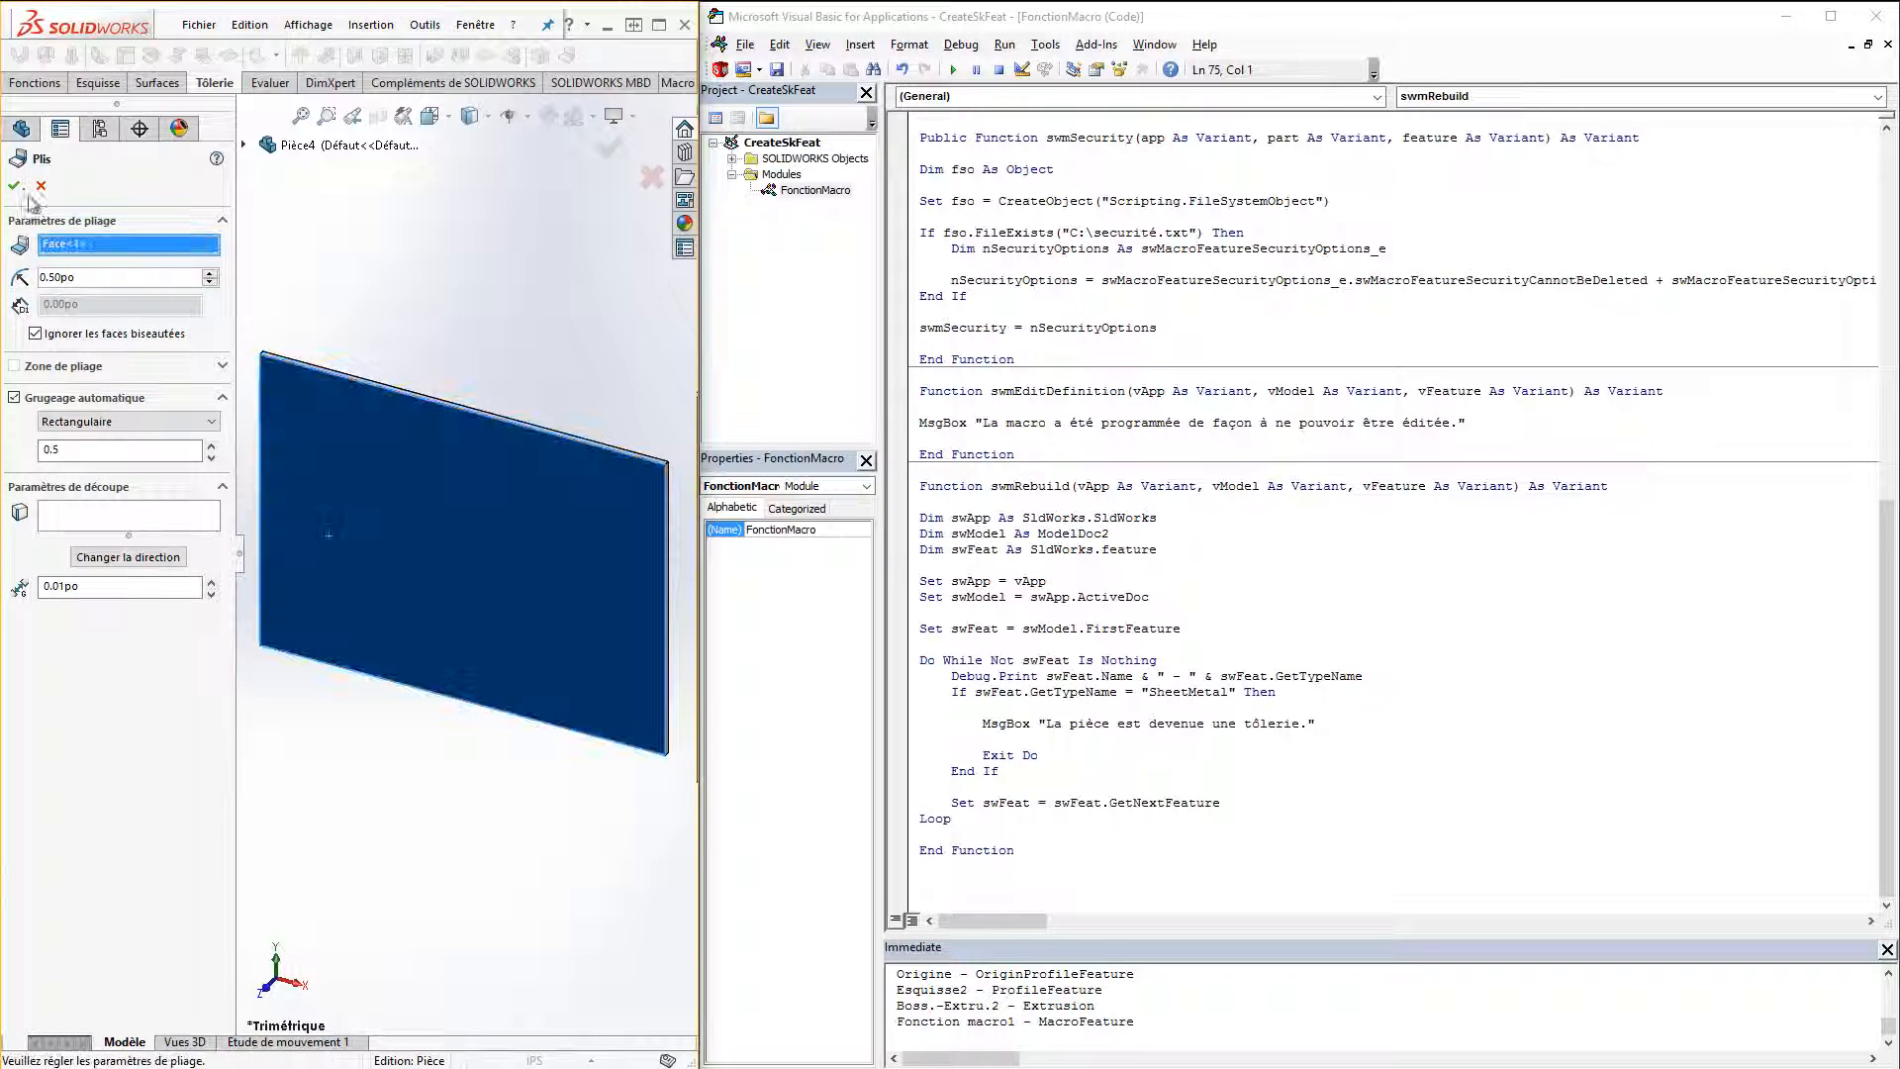
pyautogui.click(1000, 69)
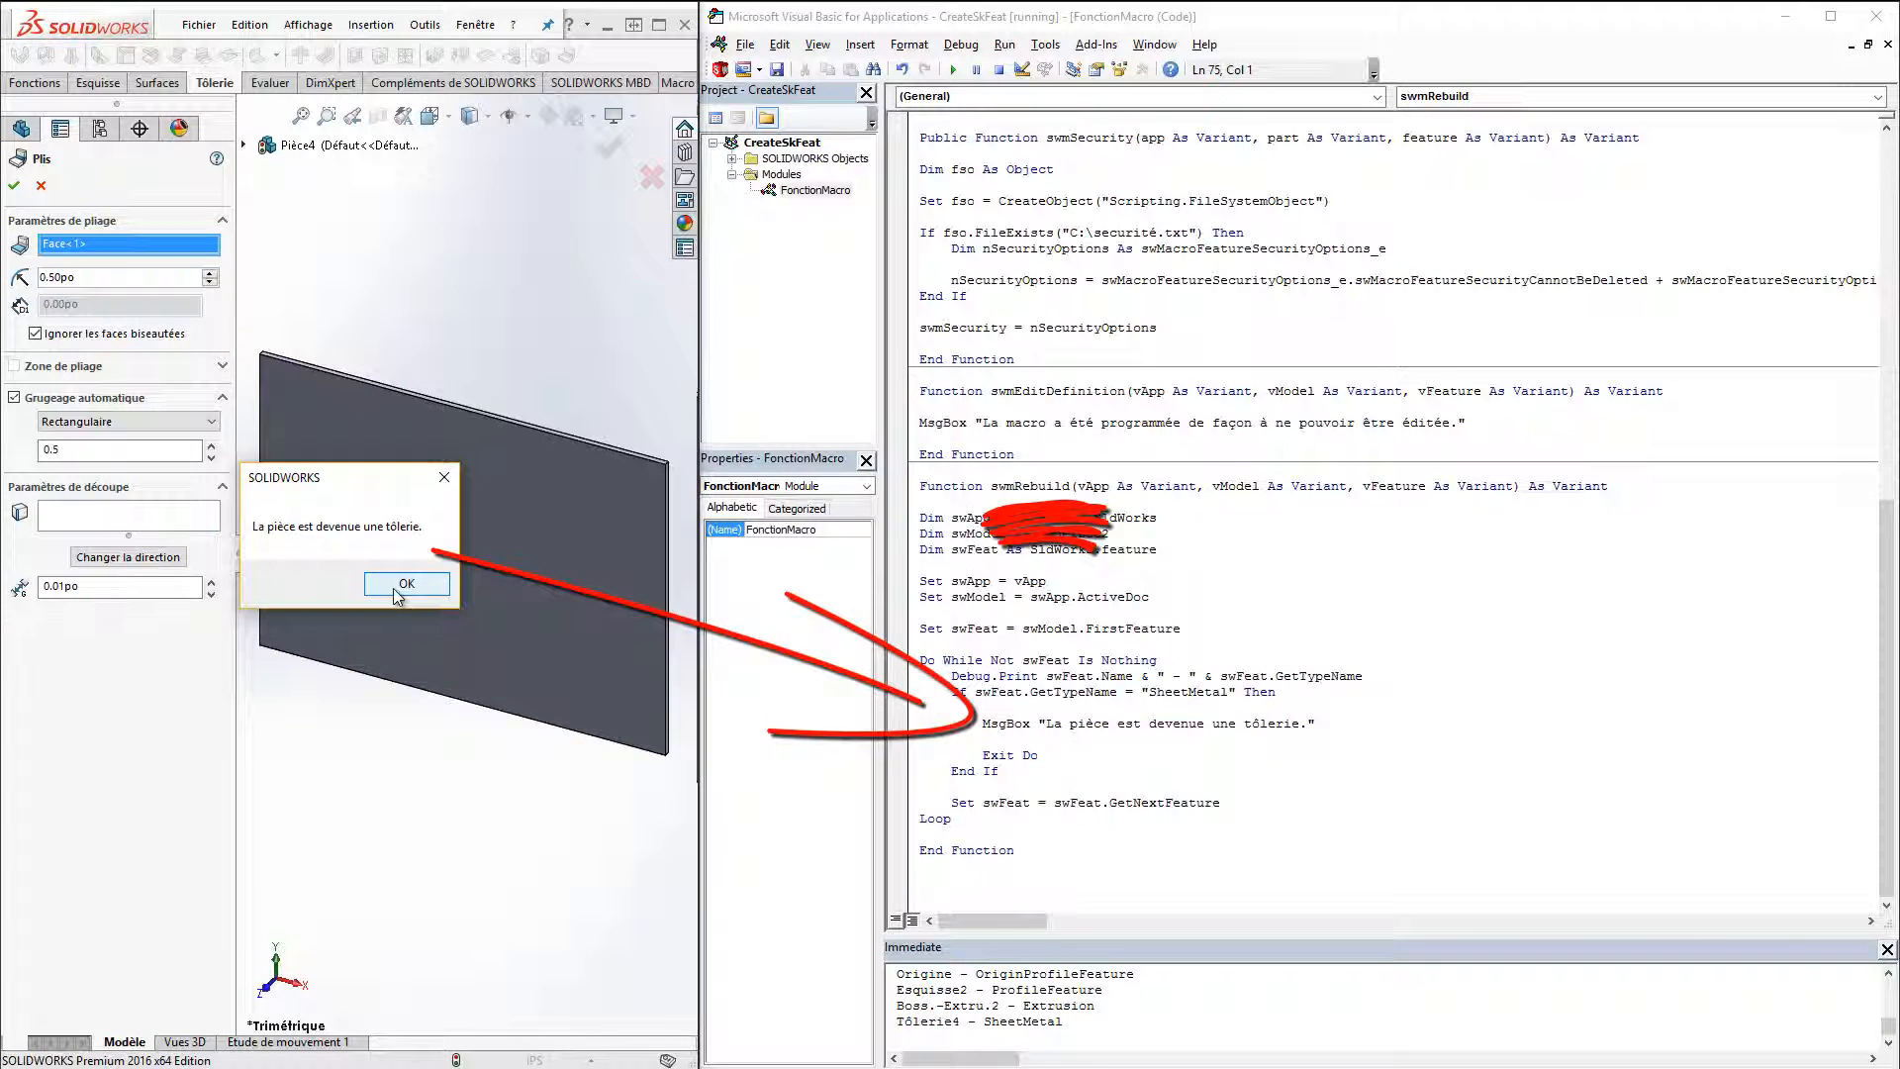
pyautogui.click(406, 584)
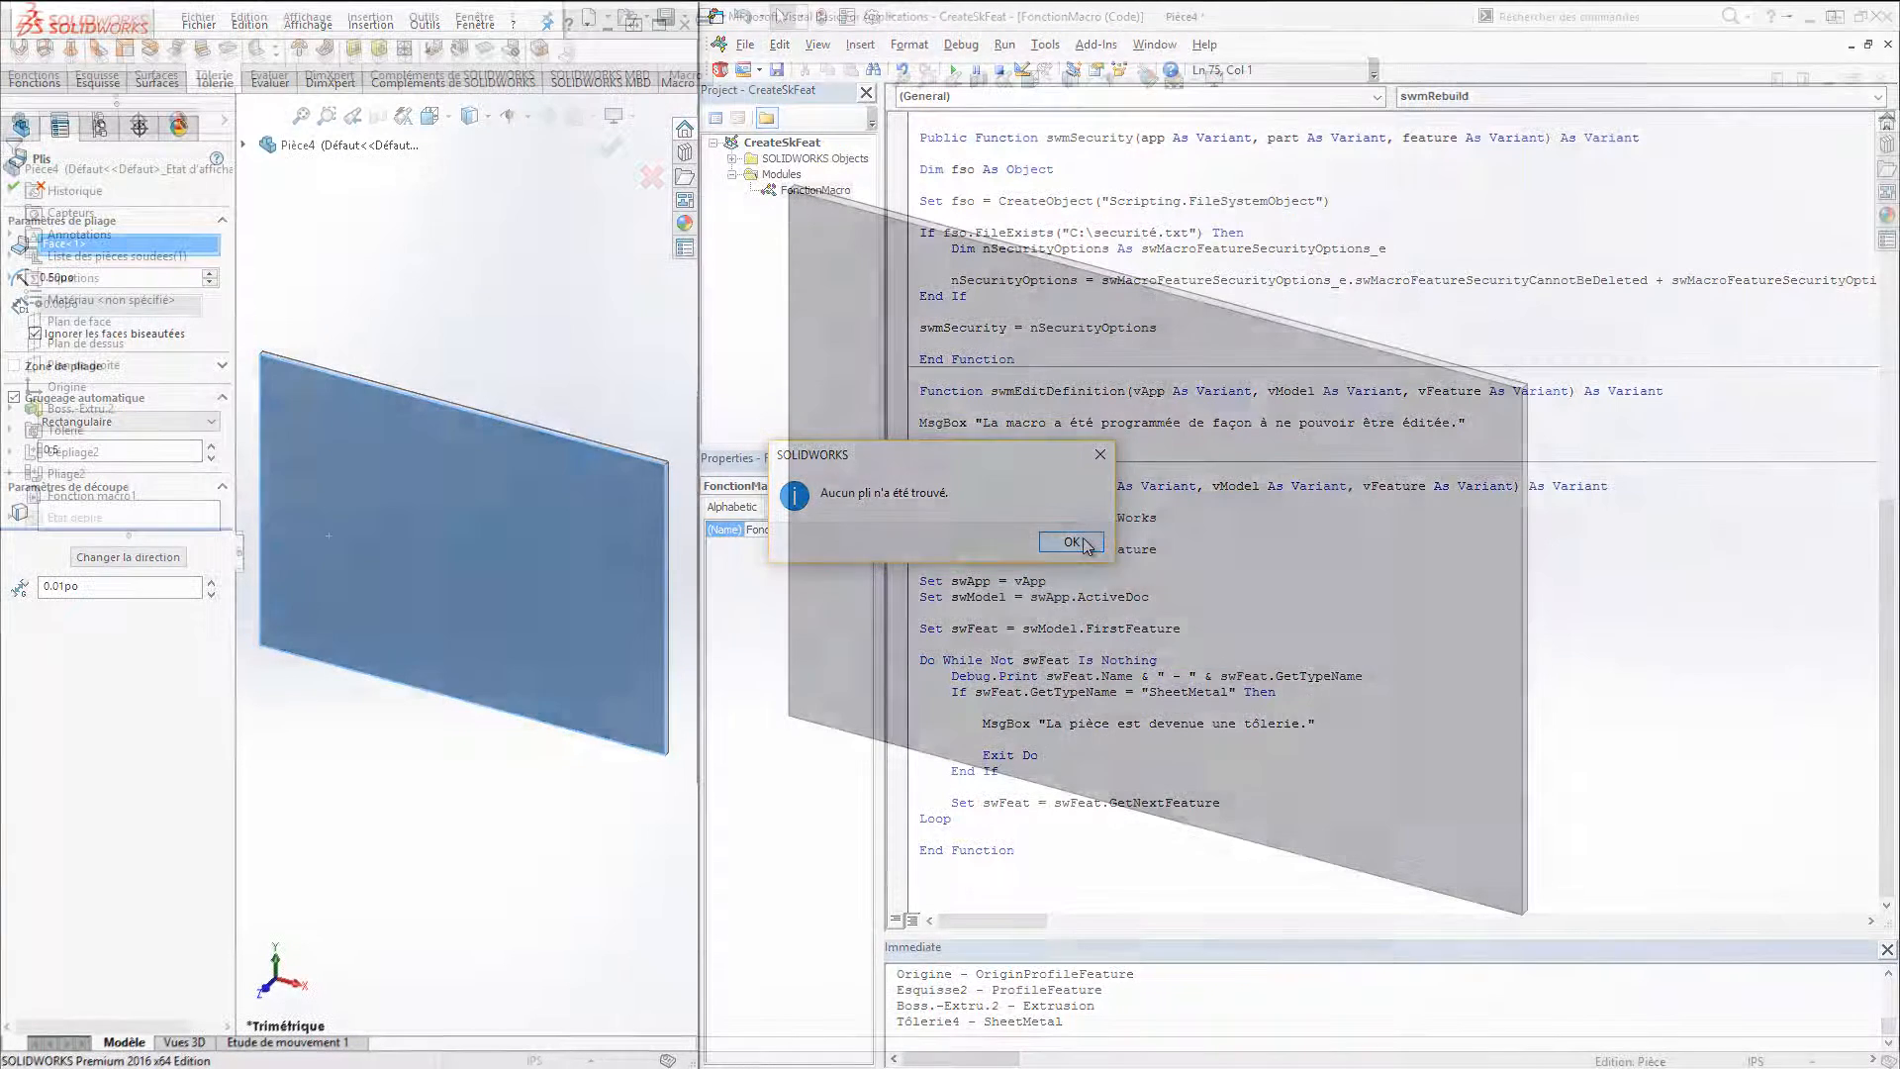
# - Dismiss the no-bends notice and confirm deleting Fonction macro1
pyautogui.click(1071, 541)
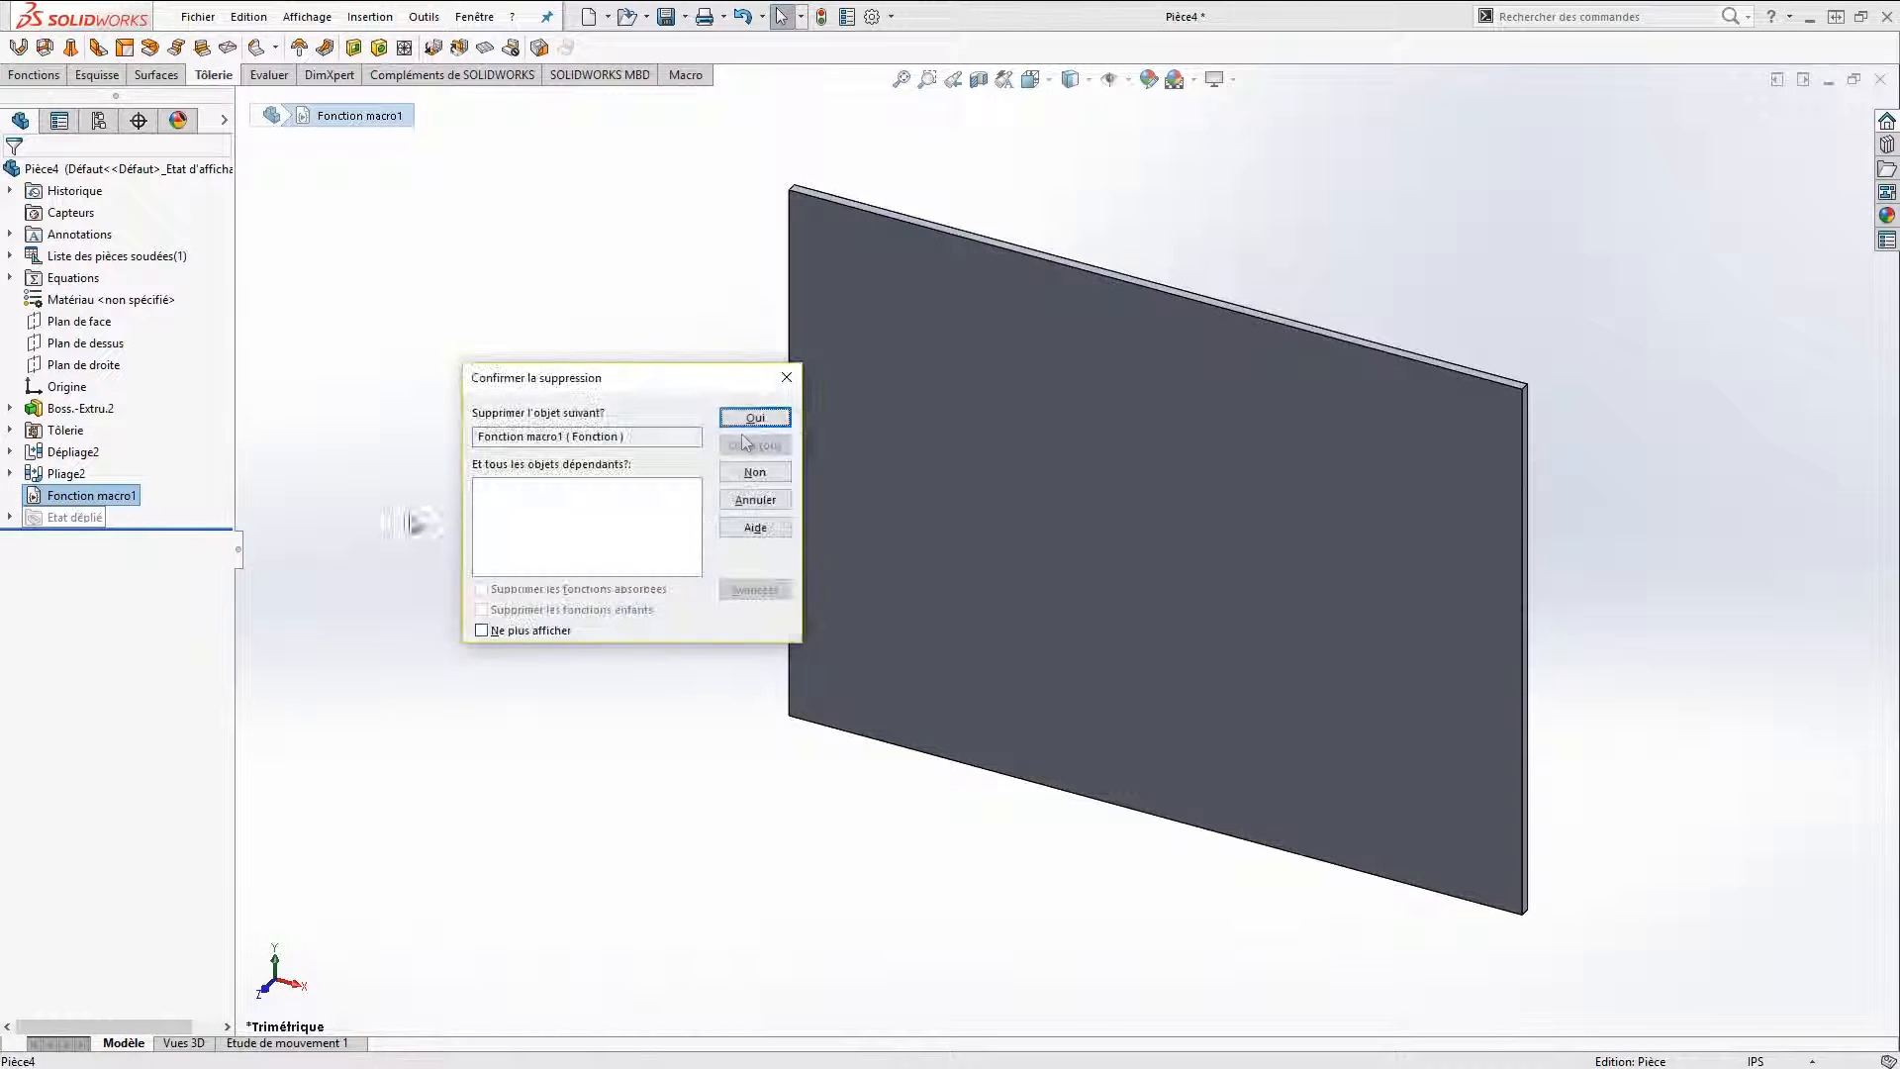
pyautogui.click(754, 417)
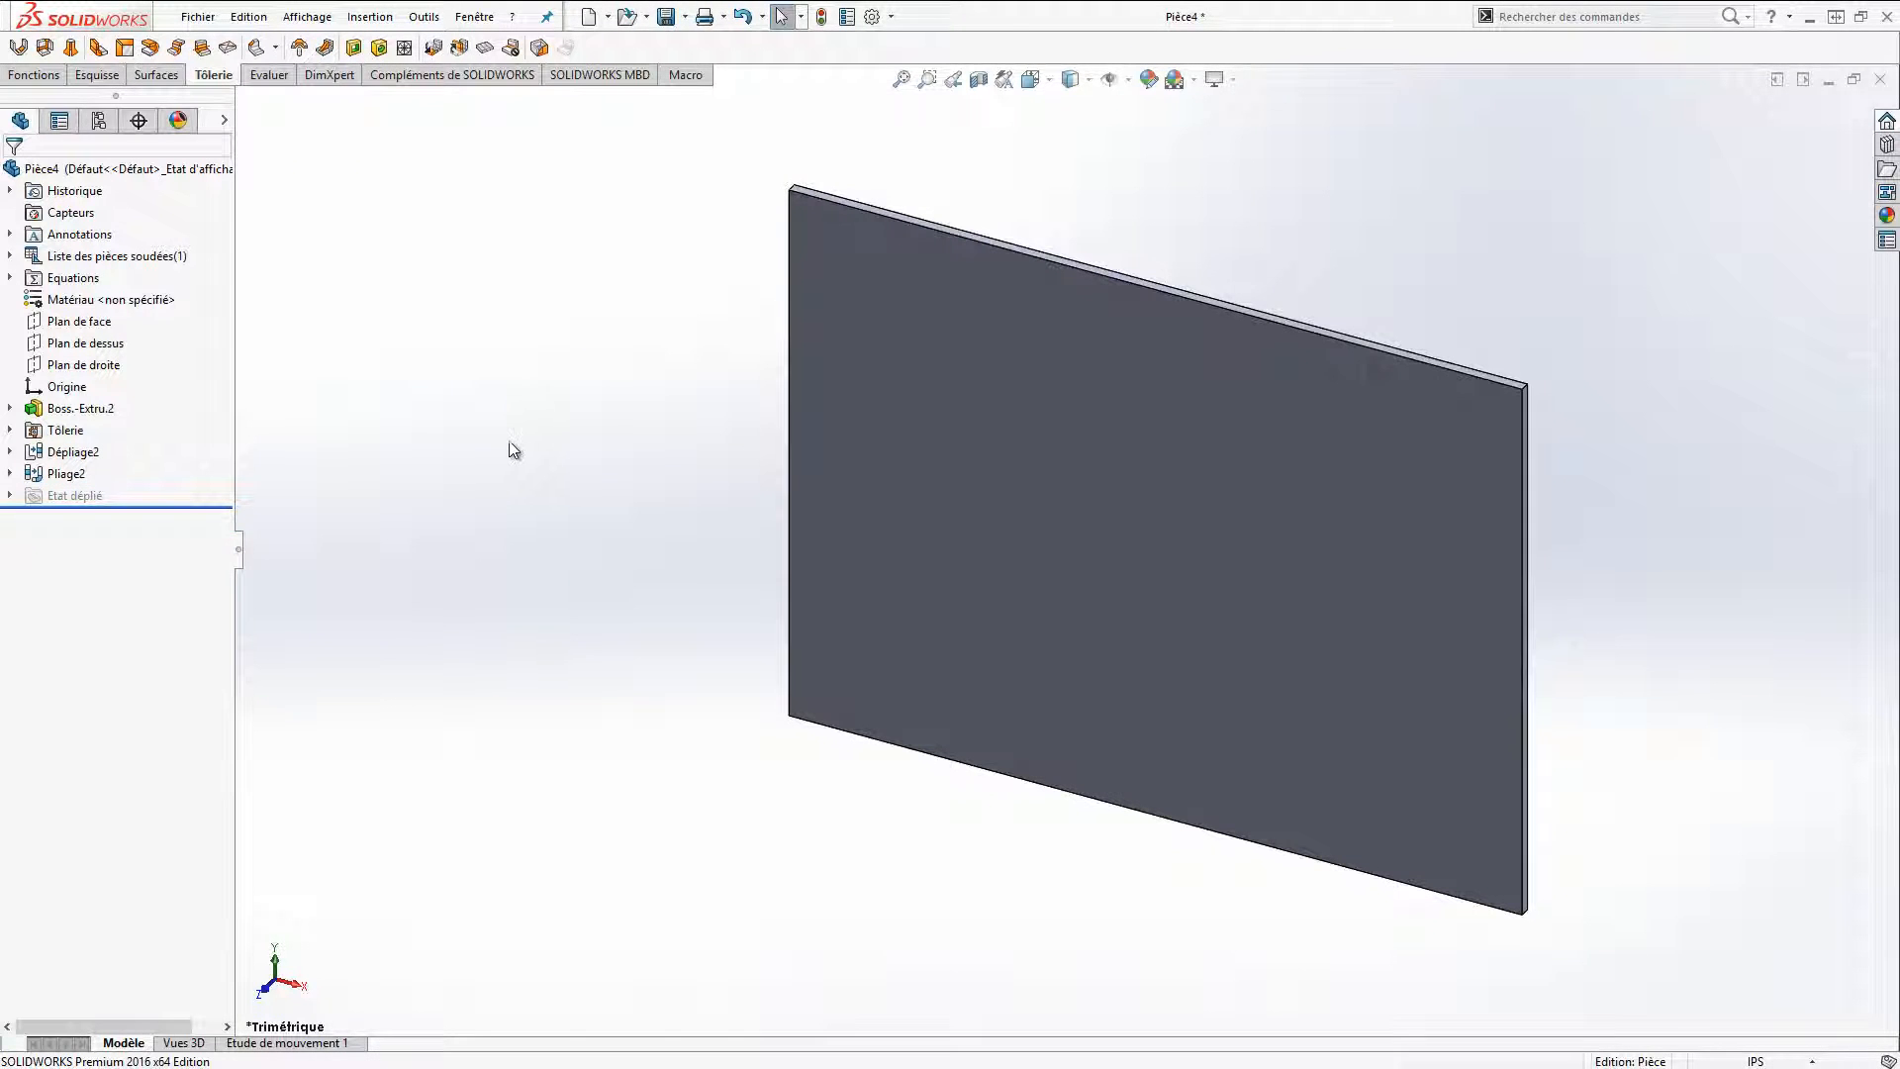